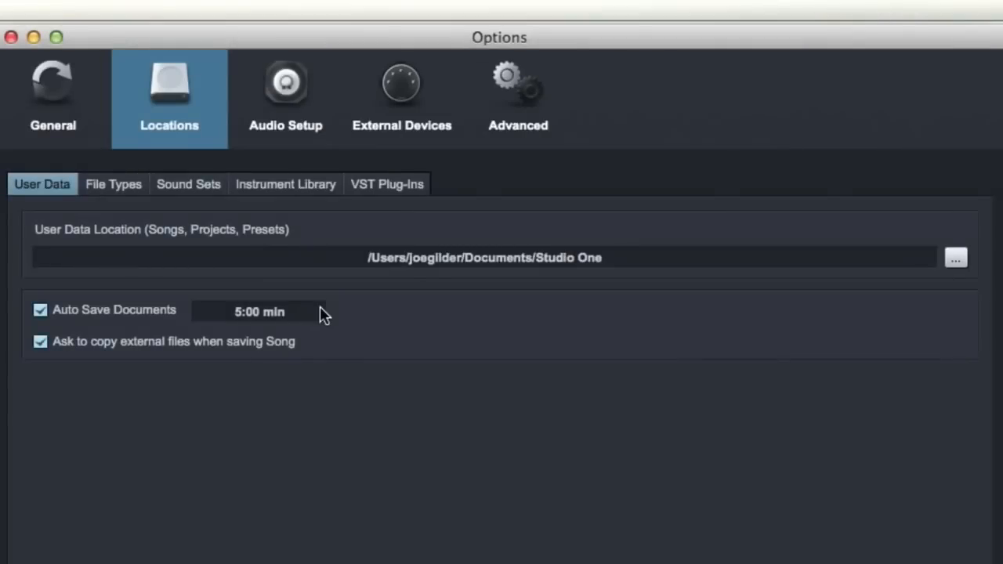
{"action": "mouse_move", "coordinate": [185, 40]}
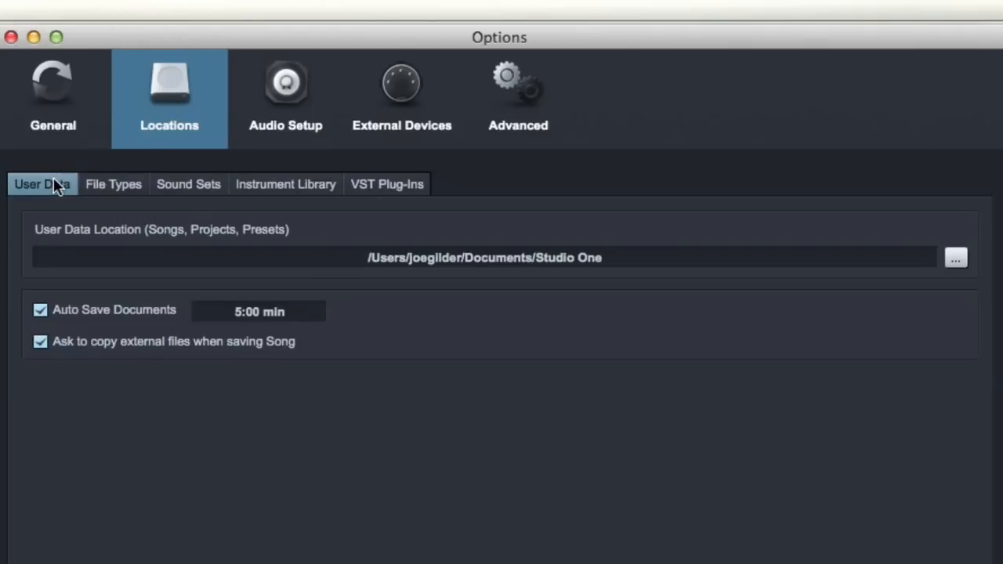
{"action": "mouse_move", "coordinate": [76, 194]}
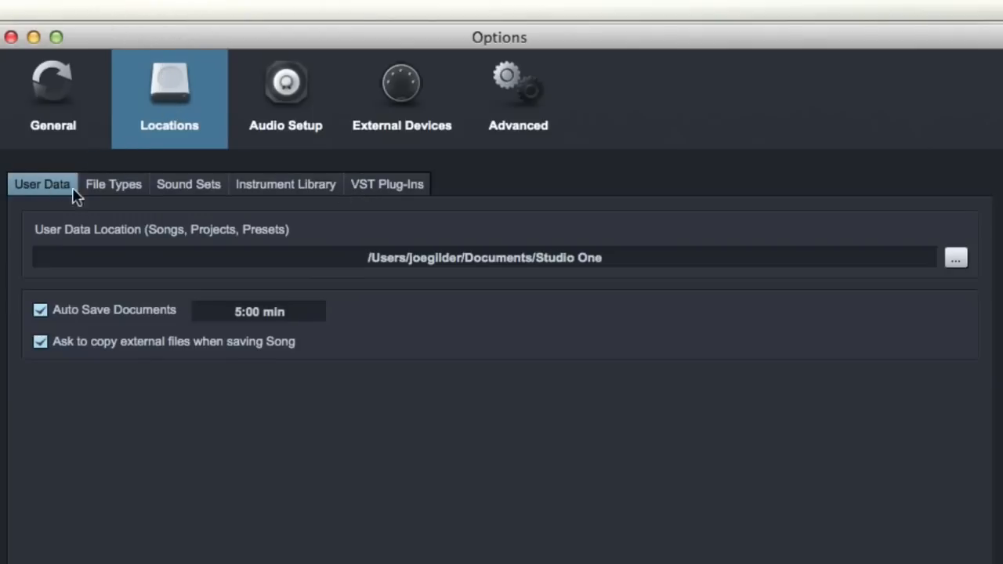
Show the VST Plug-Ins locations with Scan at startup enabled and two plug-in folders listed.
{"action": "left_click", "coordinate": [386, 185]}
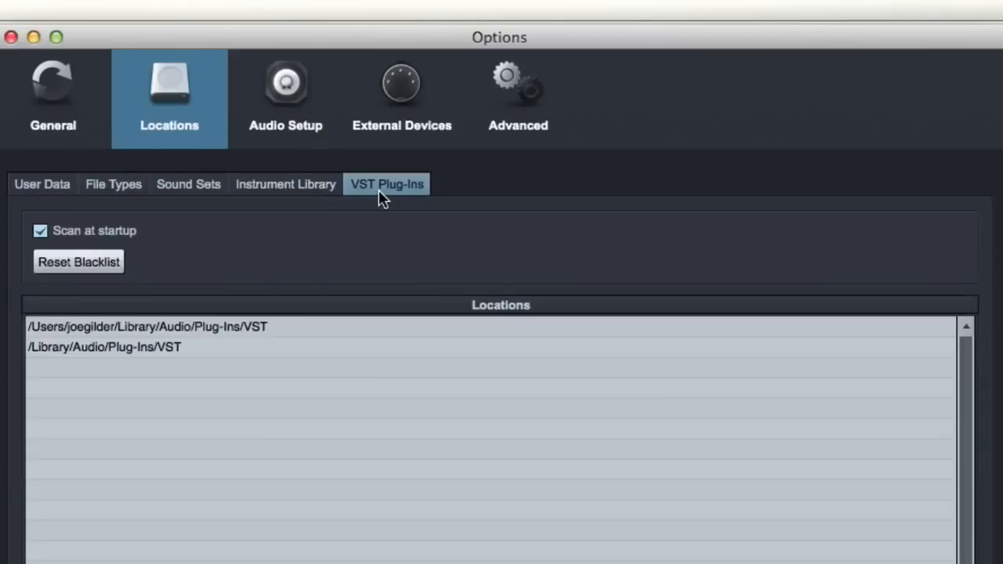
{"action": "mouse_move", "coordinate": [380, 182]}
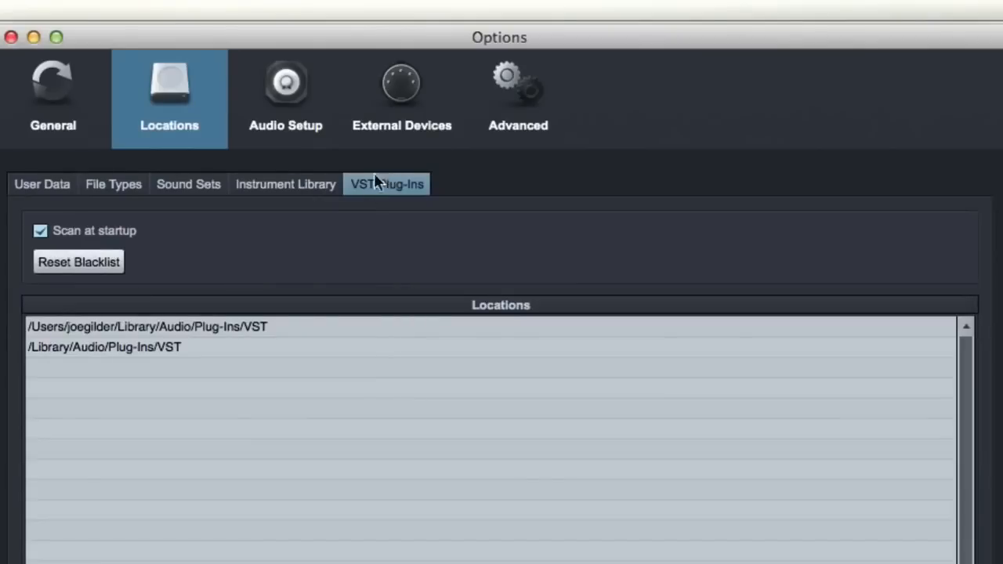
{"action": "mouse_move", "coordinate": [274, 307]}
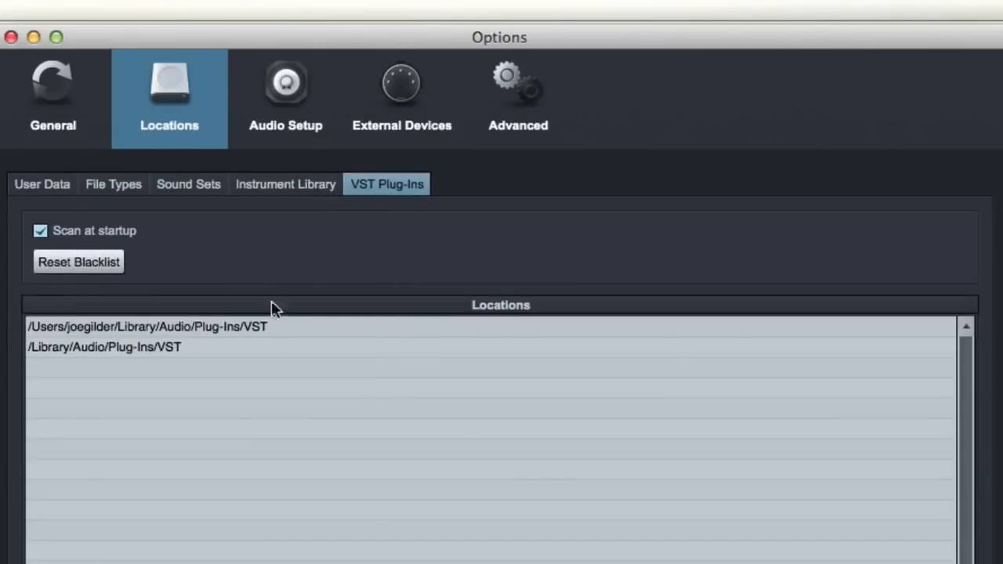
{"action": "mouse_move", "coordinate": [305, 373]}
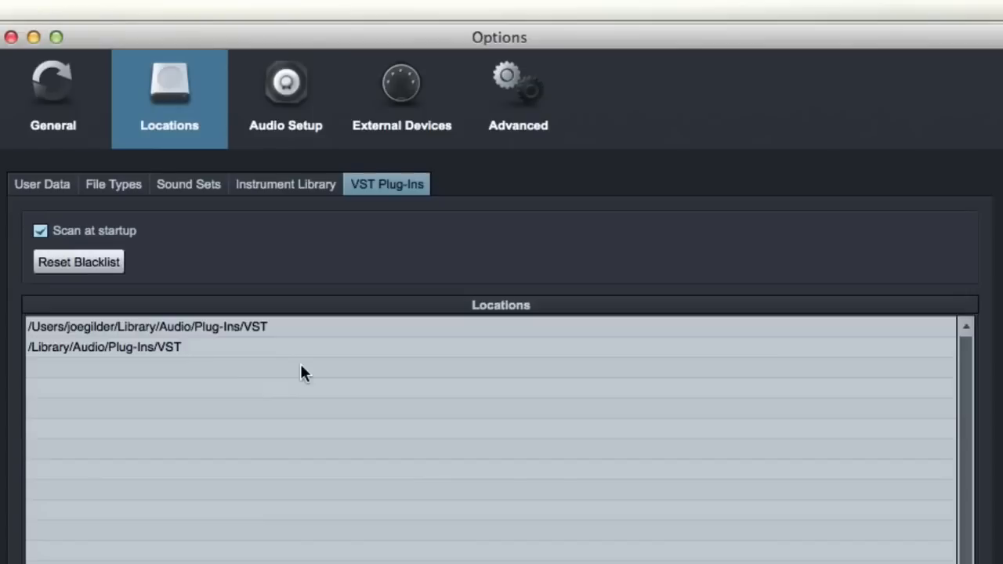
{"action": "mouse_move", "coordinate": [108, 247]}
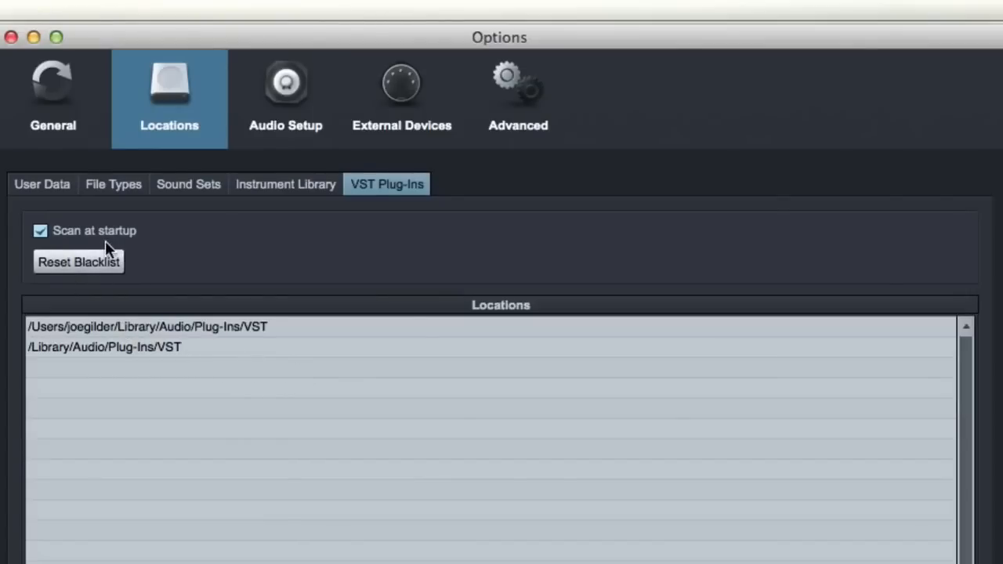
{"action": "mouse_move", "coordinate": [73, 228]}
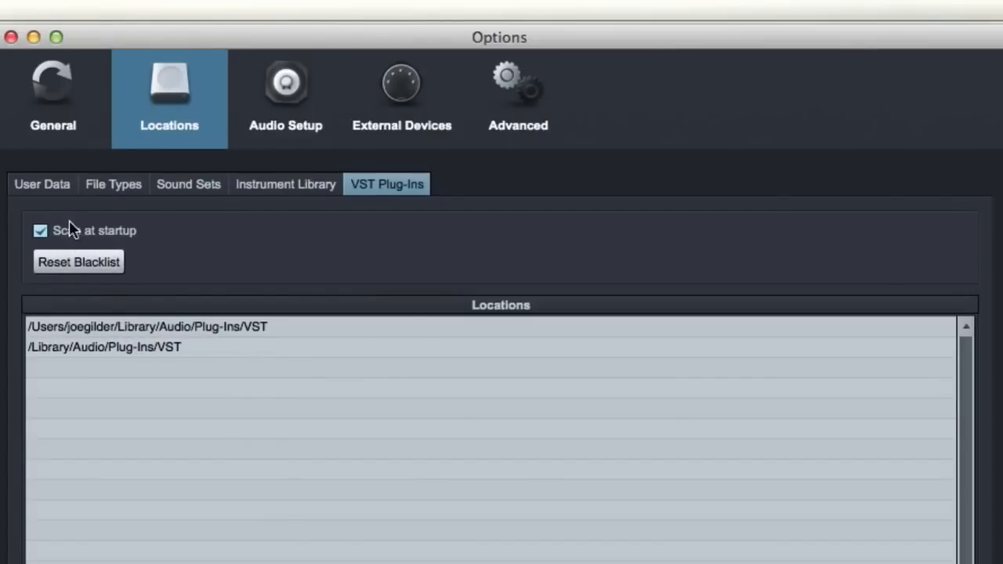
{"action": "mouse_move", "coordinate": [163, 260]}
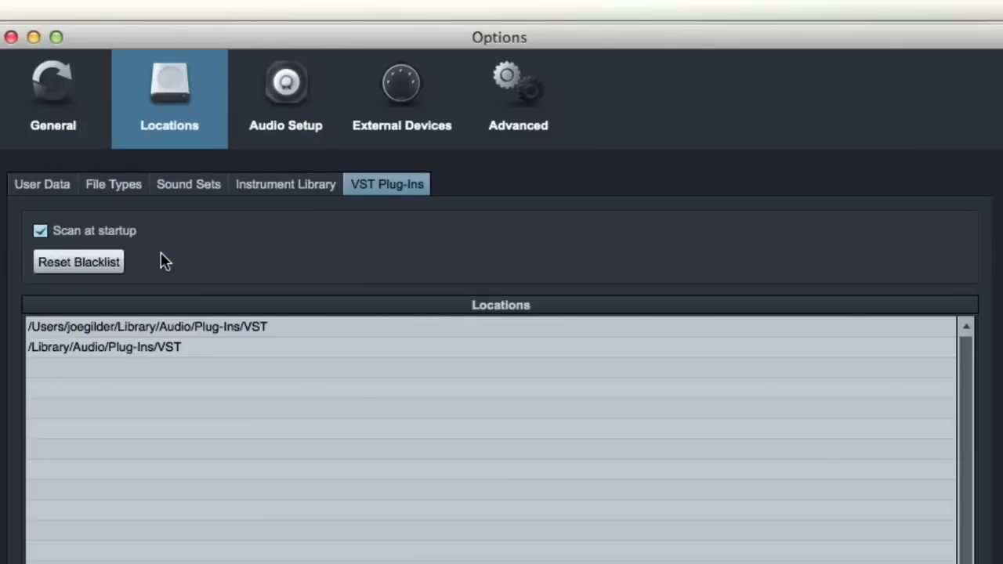
{"action": "left_click", "coordinate": [40, 230]}
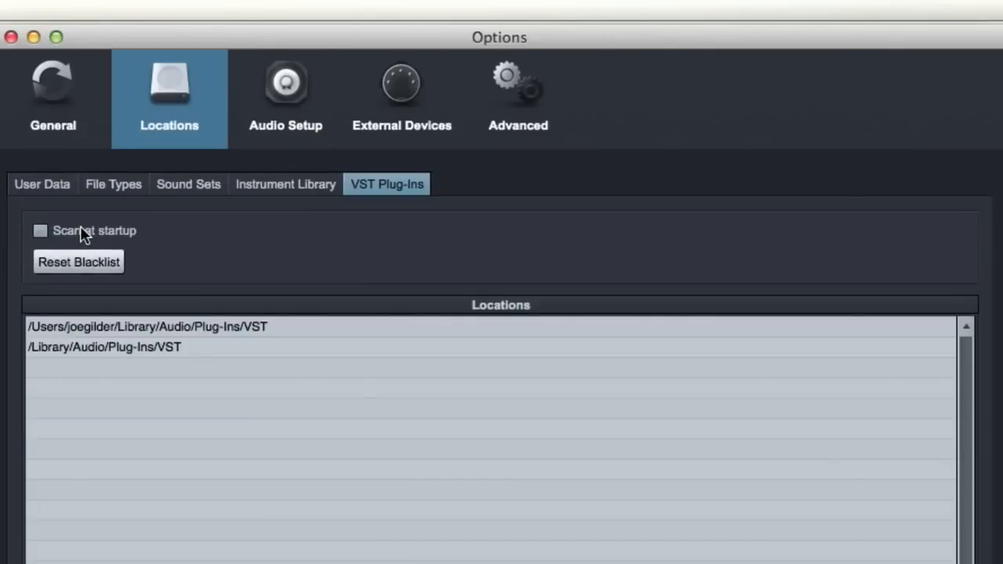
{"action": "left_click", "coordinate": [41, 230]}
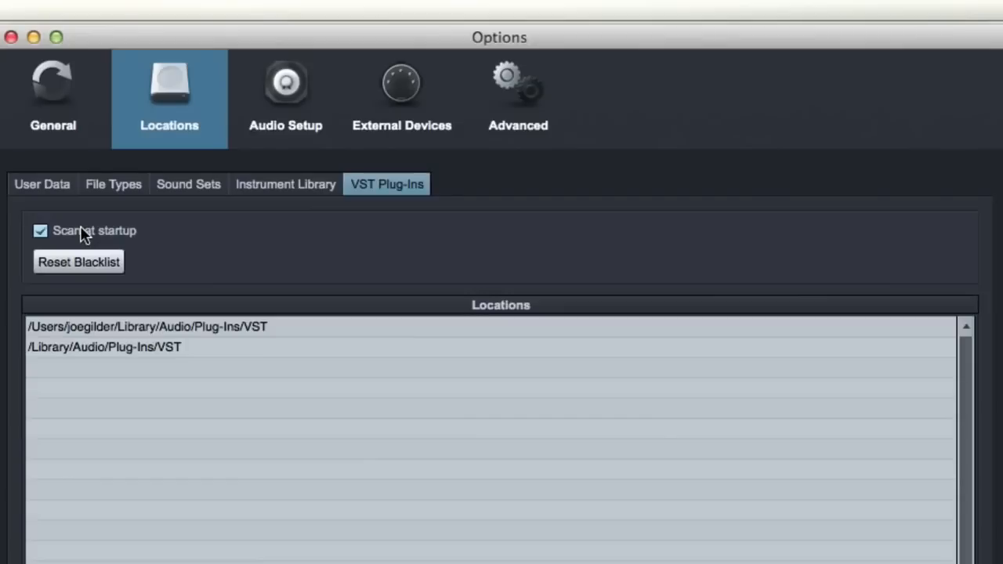
{"action": "mouse_move", "coordinate": [77, 239]}
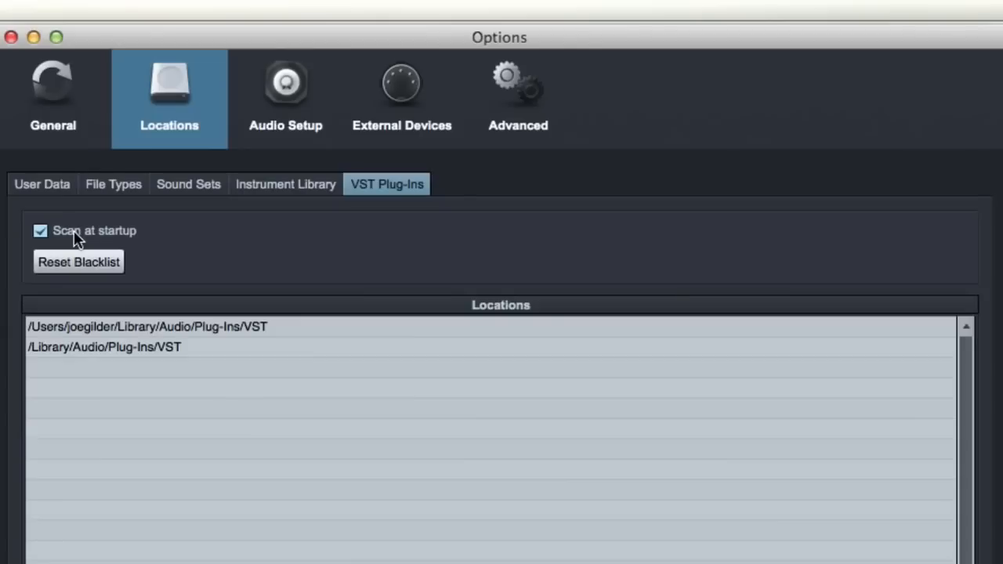
{"action": "mouse_move", "coordinate": [78, 263]}
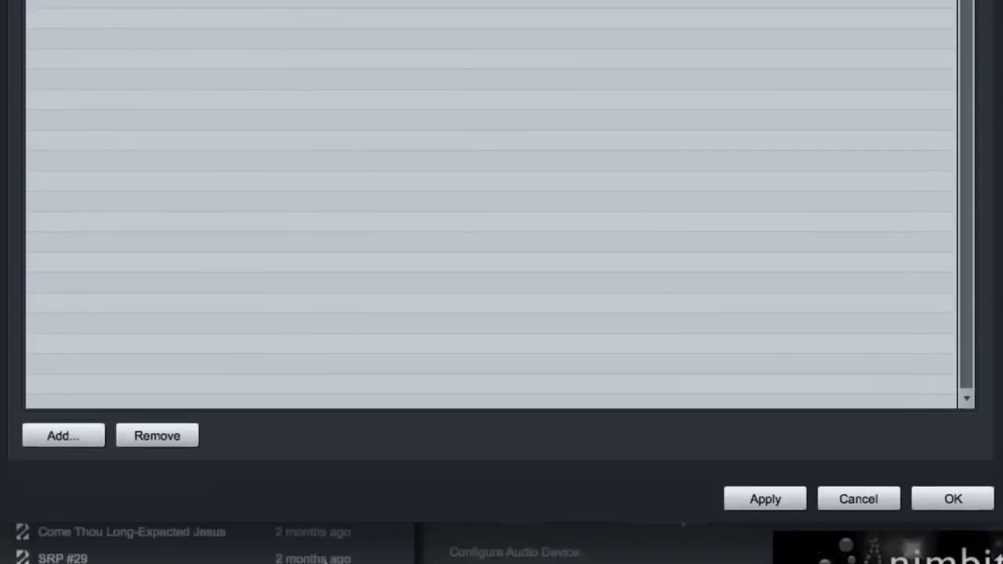
{"action": "scroll", "scroll_direction": "up", "scroll_amount": 3}
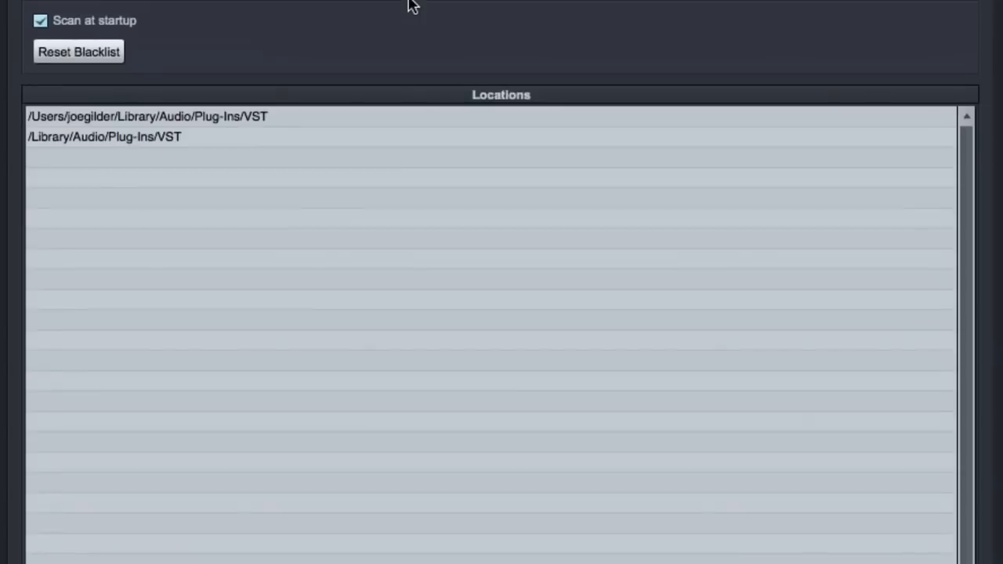
{"action": "mouse_move", "coordinate": [301, 108]}
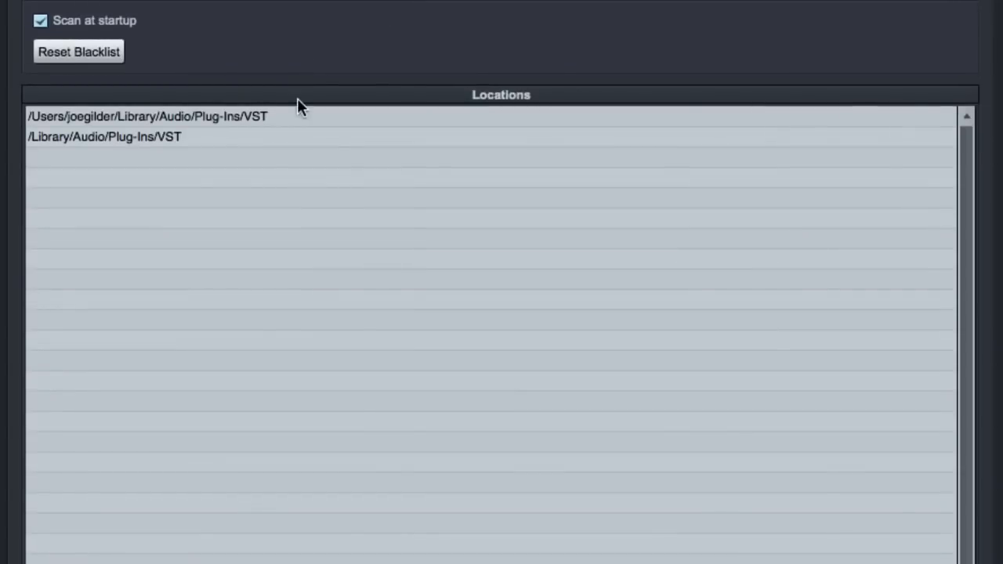
{"action": "scroll", "scroll_direction": "down", "scroll_amount": 3}
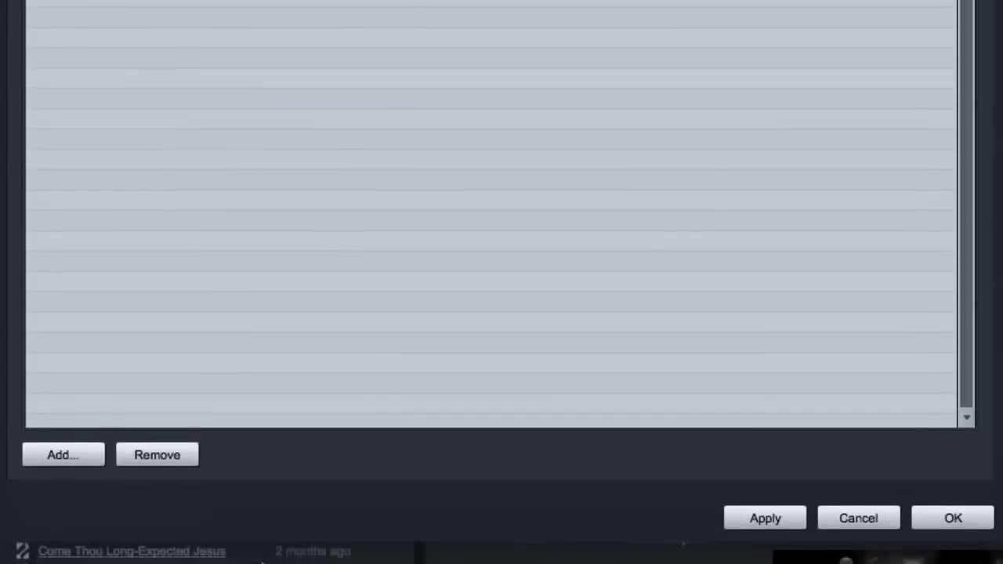
{"action": "scroll", "scroll_direction": "up", "scroll_amount": 3}
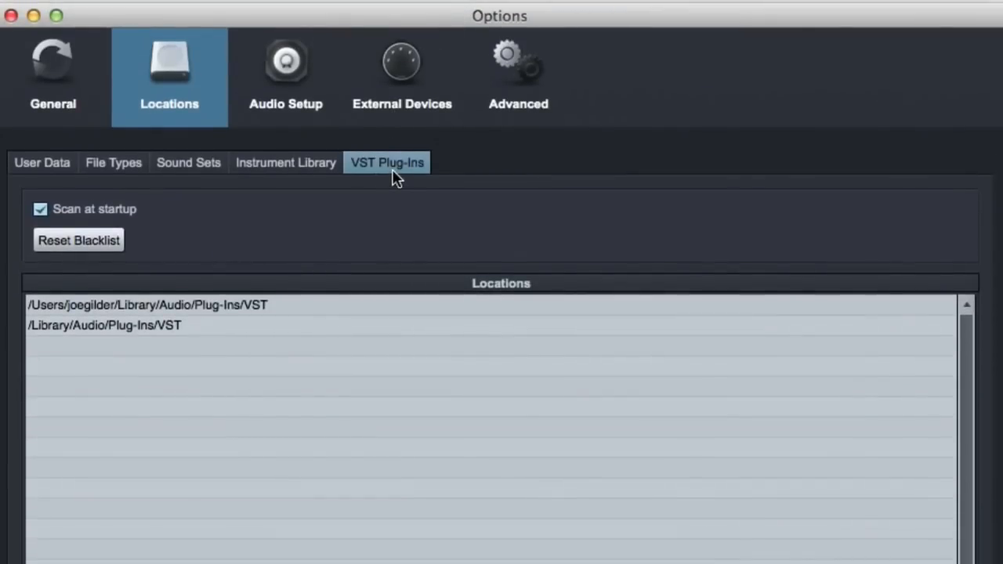
{"action": "mouse_move", "coordinate": [379, 172]}
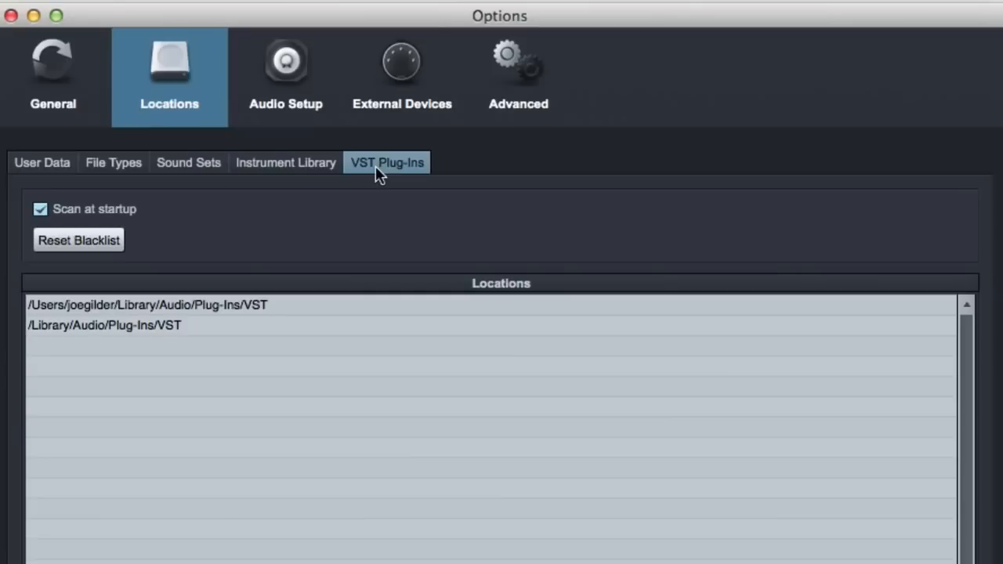